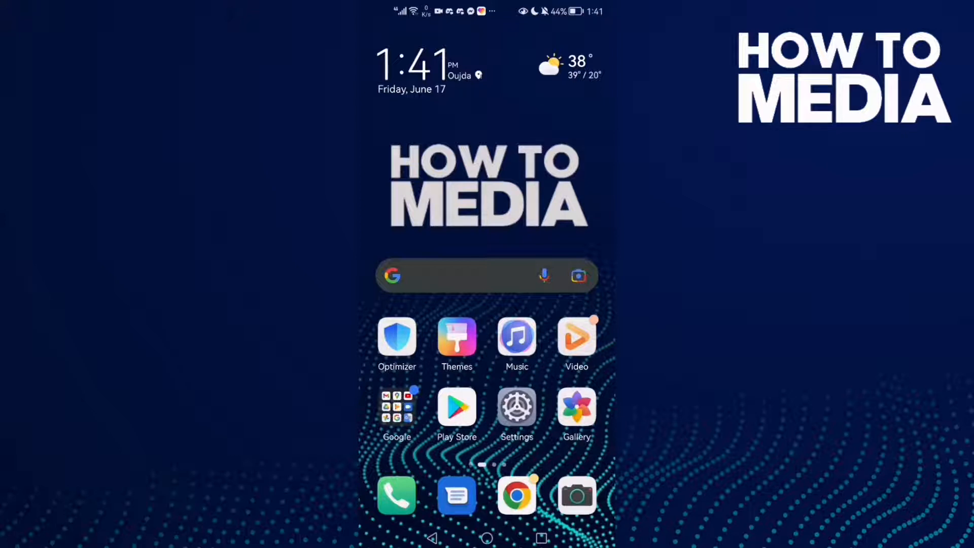
# Step: Launch WhatsApp from the next home screen page
pyautogui.hscroll(-3)
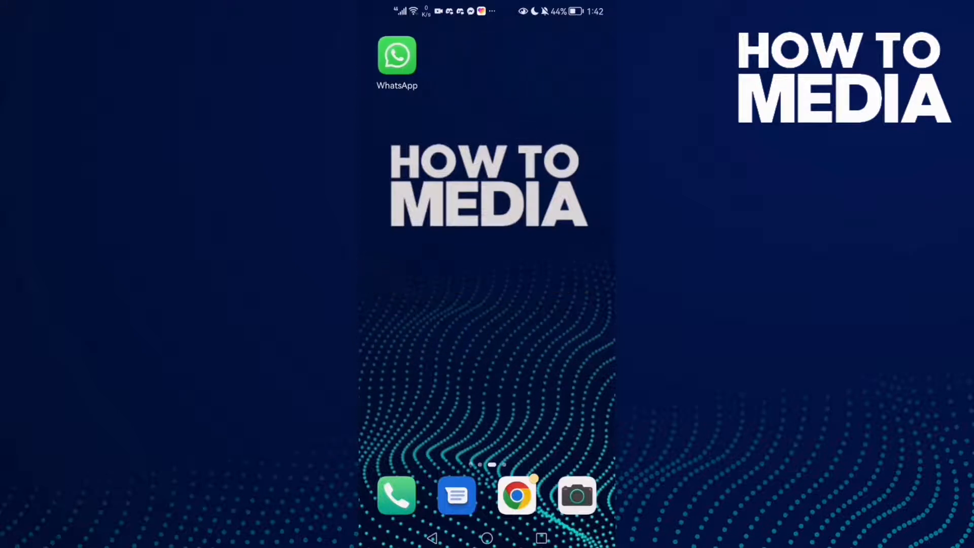
pyautogui.click(397, 55)
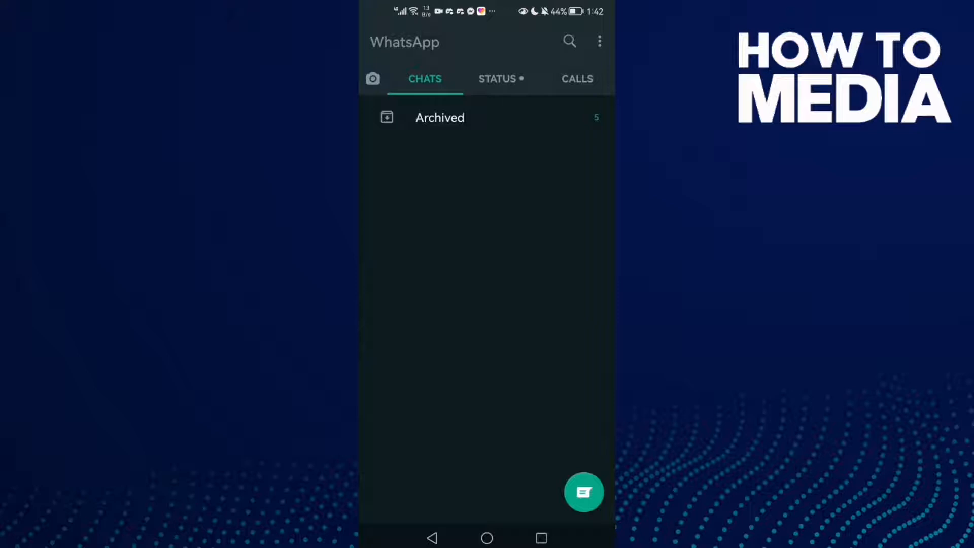
# Step: Go to WhatsApp Privacy settings through the menu, Settings and Account
pyautogui.click(599, 41)
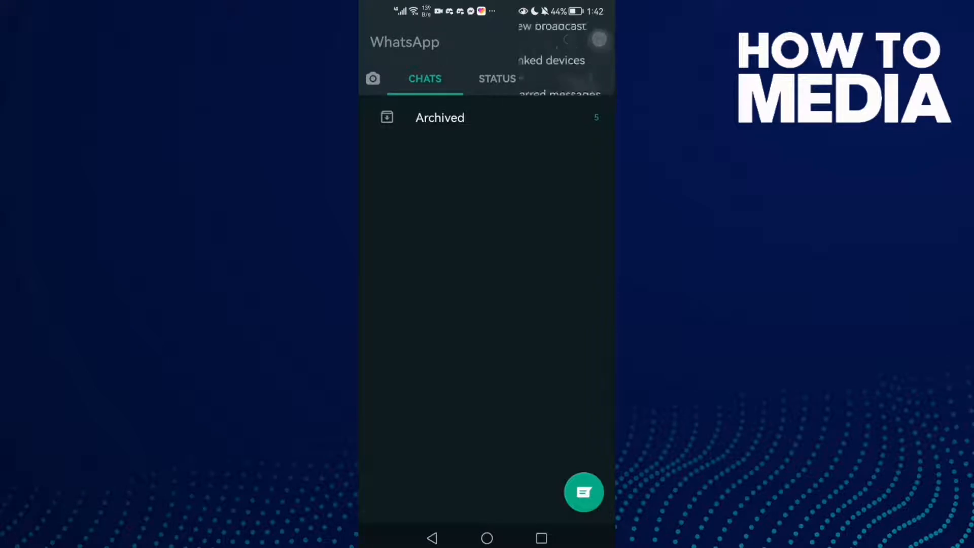
pyautogui.click(598, 39)
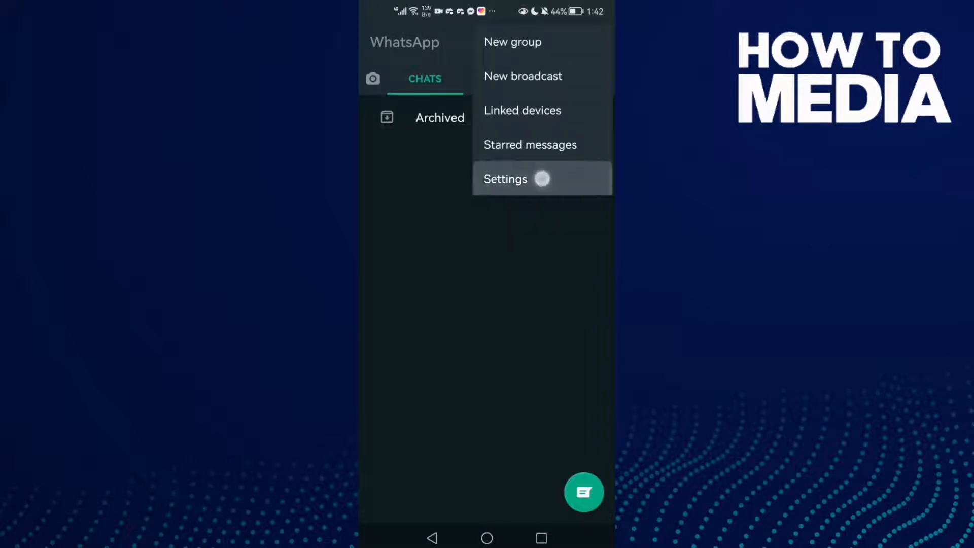
pyautogui.click(505, 179)
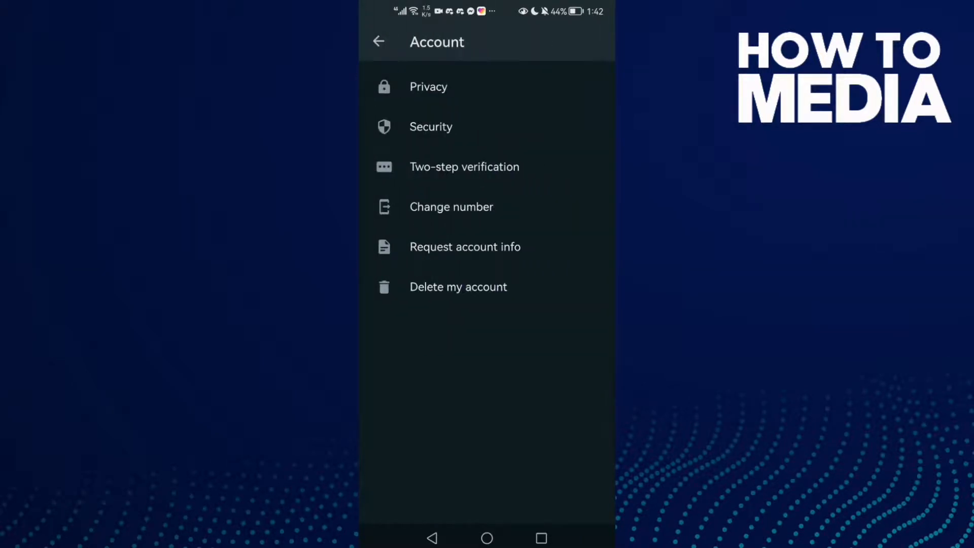
pyautogui.click(429, 86)
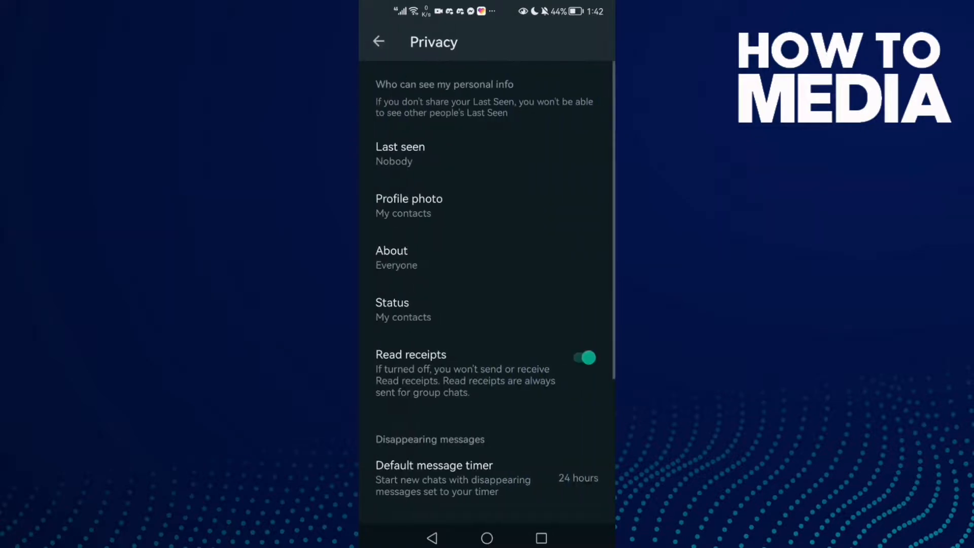
# Step: Scroll the Privacy page to reach the Default message timer options
pyautogui.scroll(-3)
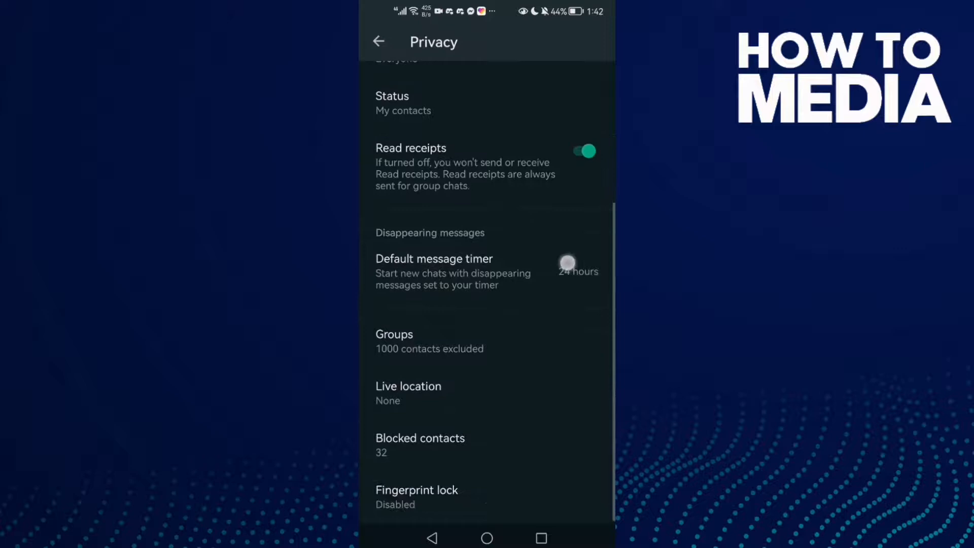
pyautogui.scroll(3)
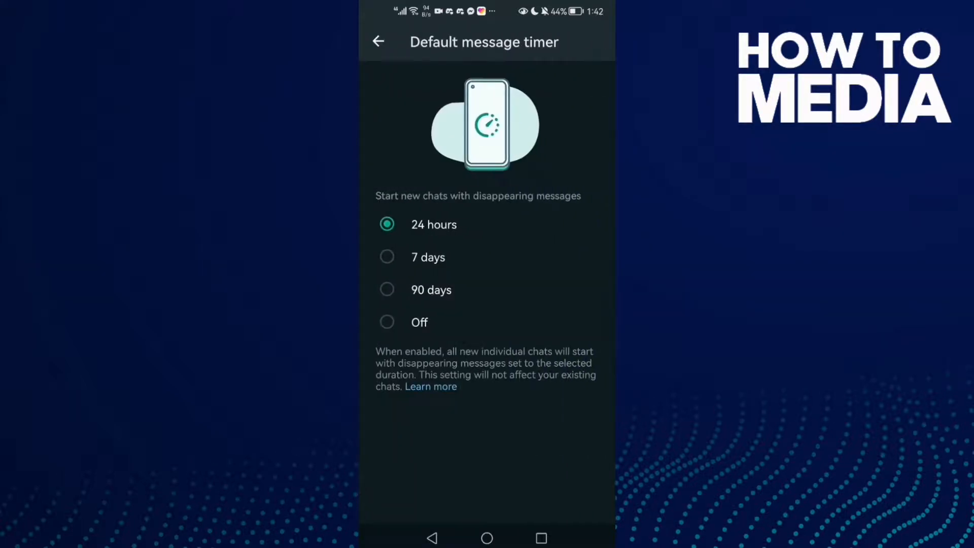
# Step: Choose Off for the default message timer and return to Privacy
pyautogui.click(387, 321)
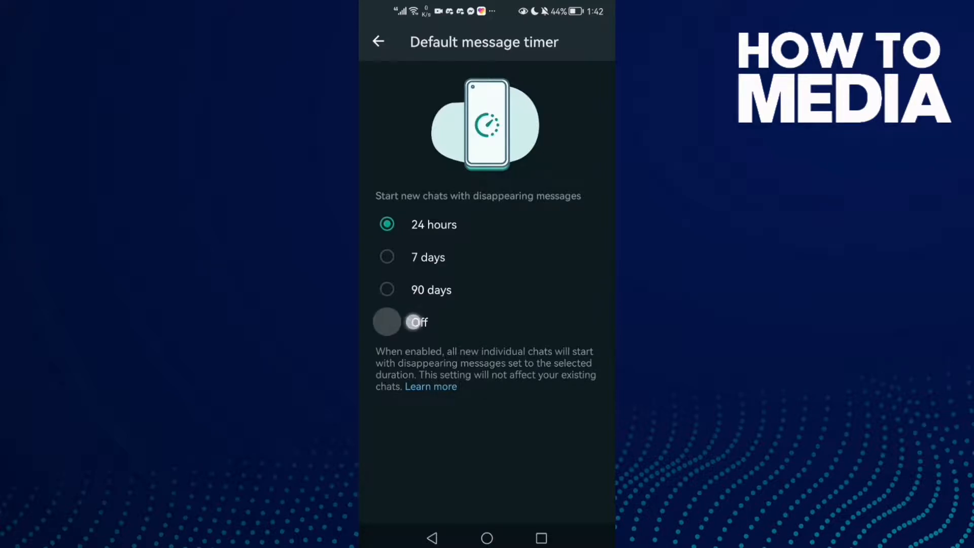
pyautogui.click(386, 322)
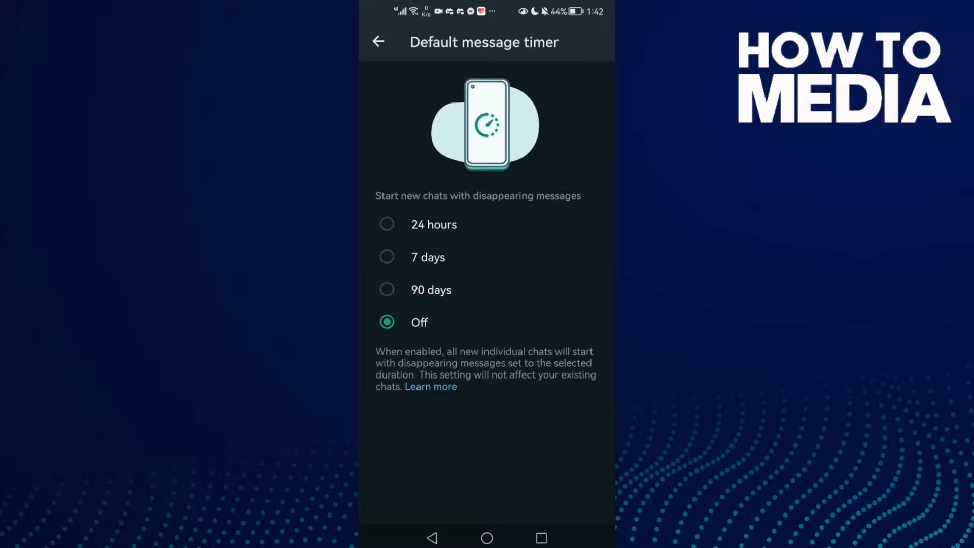
pyautogui.click(378, 41)
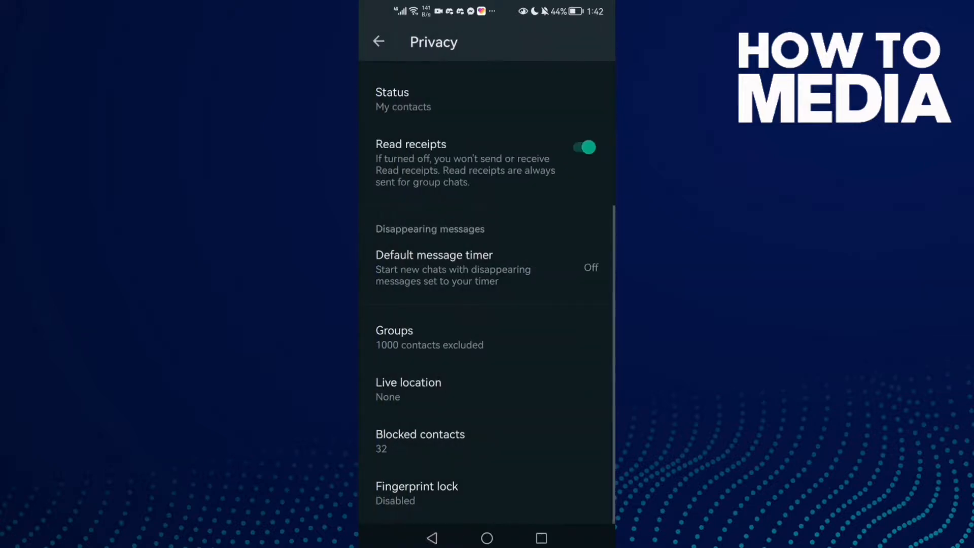